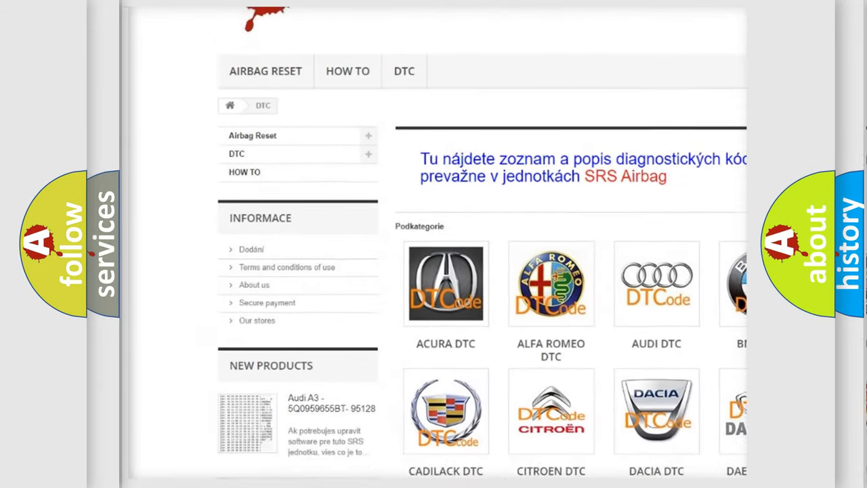
pyautogui.scroll(-3)
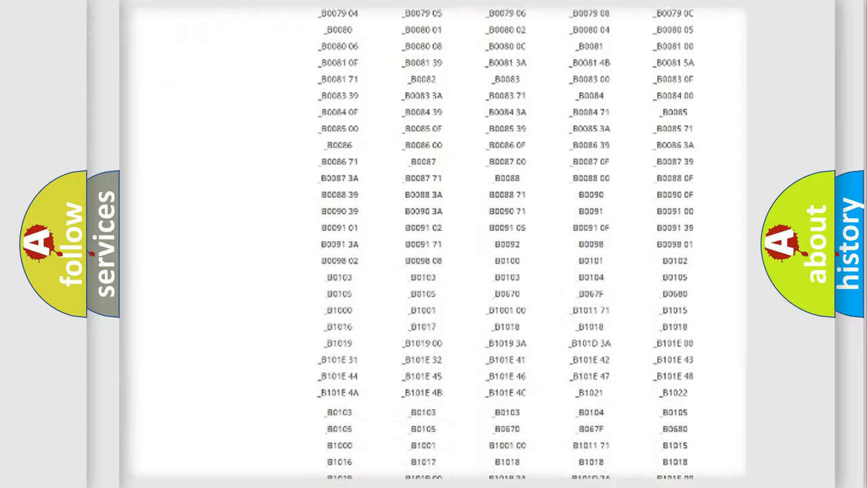
pyautogui.scroll(3)
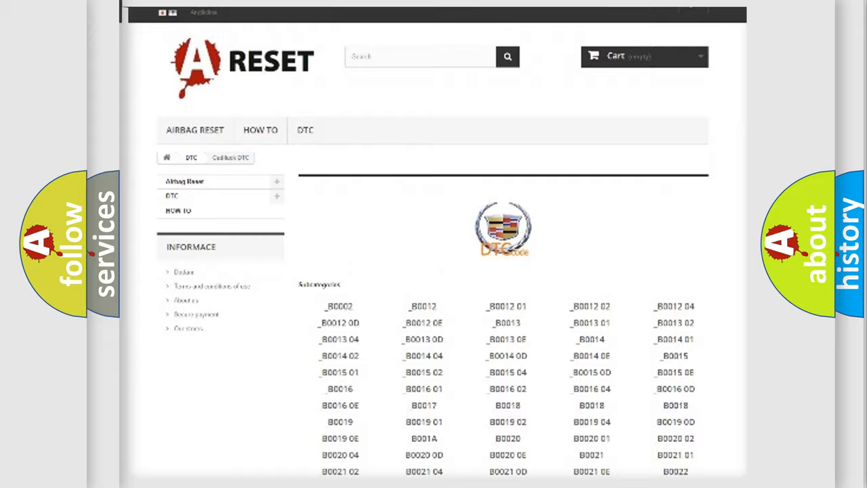